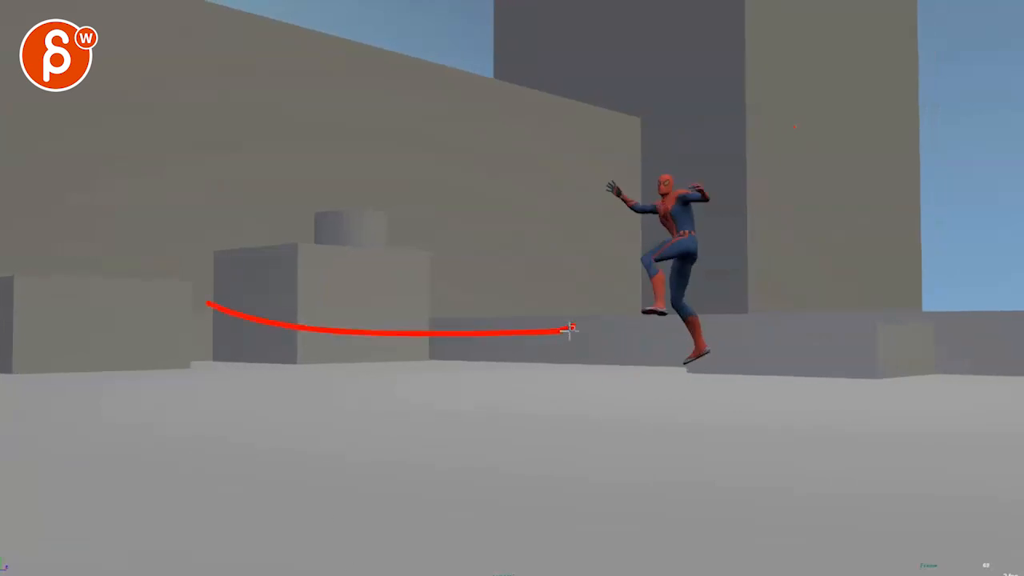
Draw a red Grease Pencil arc from the left rooftop block to the landing Spider-Man
drag(304, 453, 616, 439)
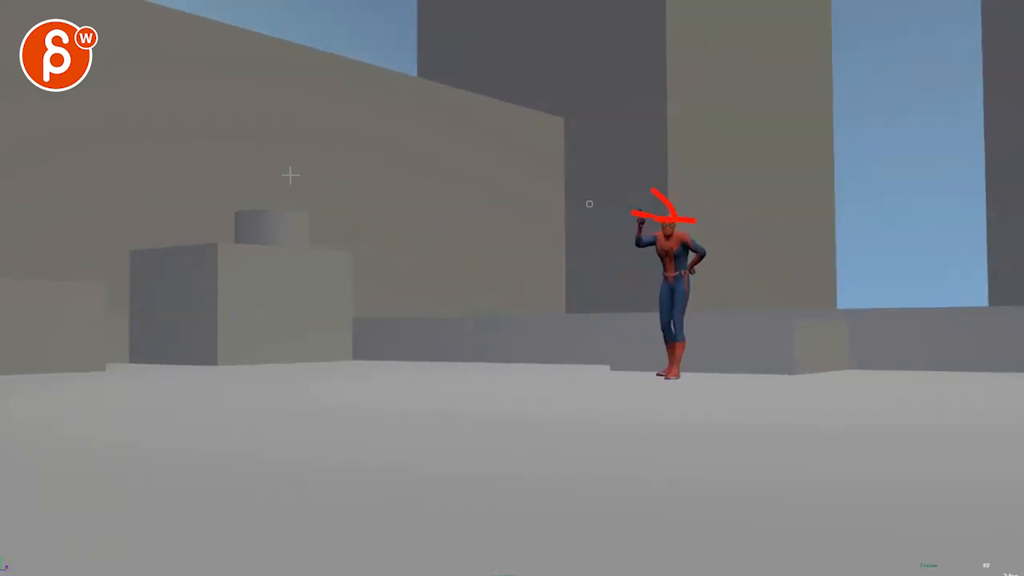
drag(664, 216, 264, 492)
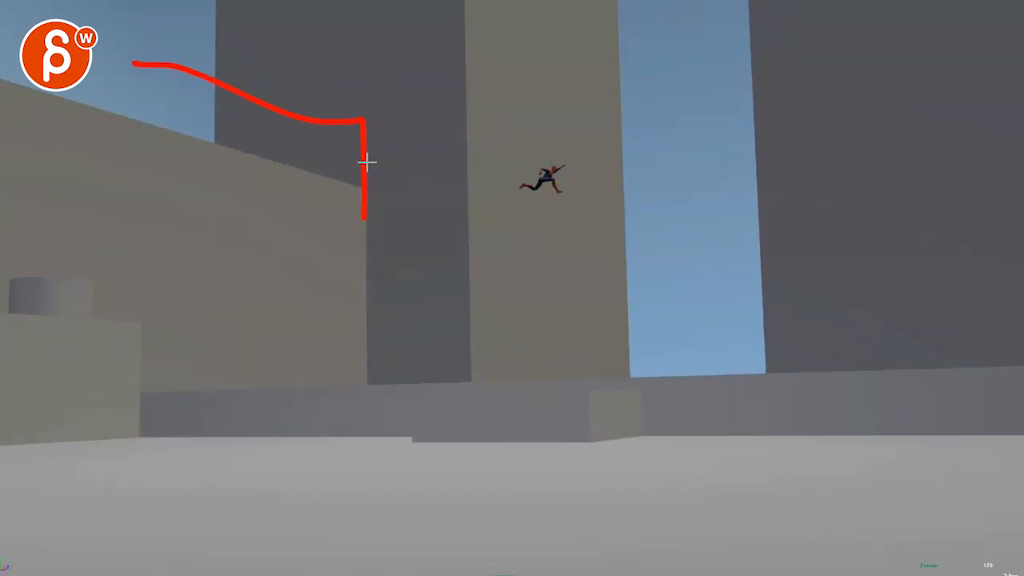
Extend the red swing stroke across the frame, dipping toward the airborne Spider-Man
drag(364, 212, 668, 183)
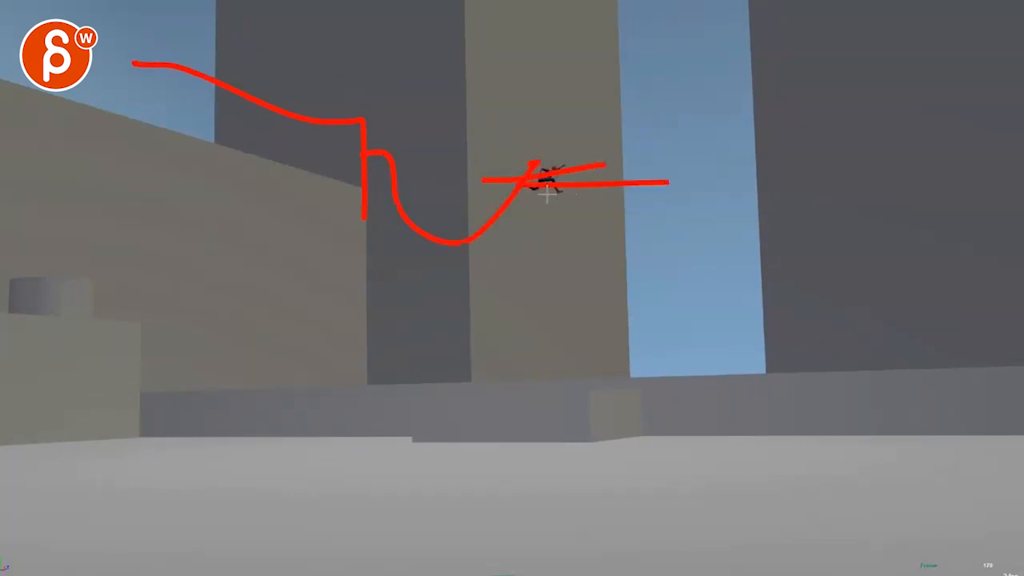